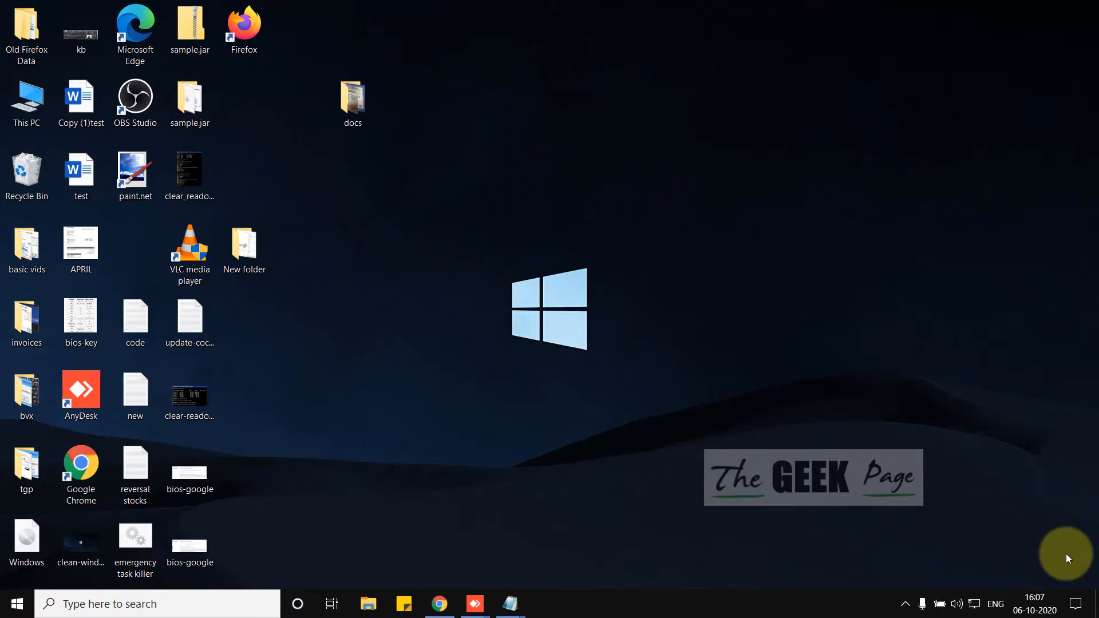
- Enter inetcpl.cpl in the Run dialog, picked from autocomplete
key(Win+R)
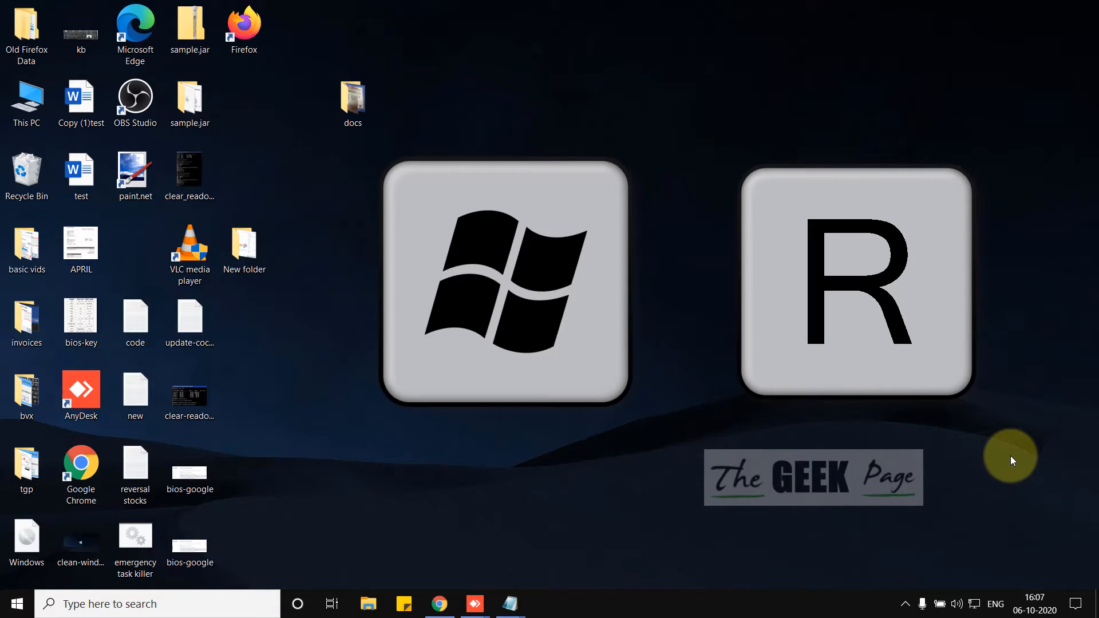
text(ncpa.cpl)
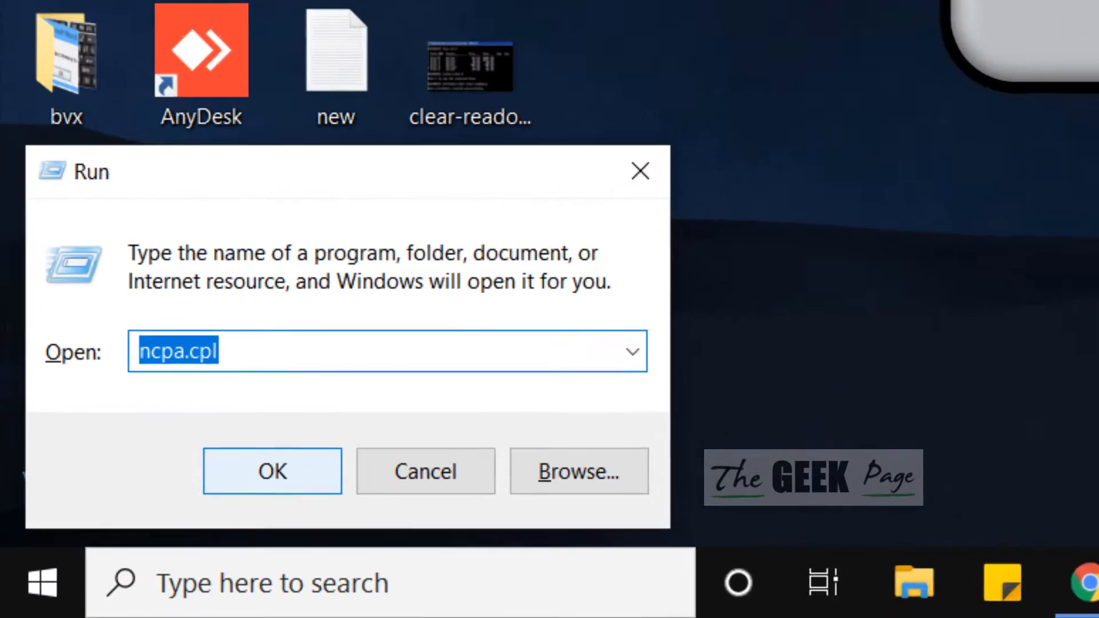
text(inetcpl)
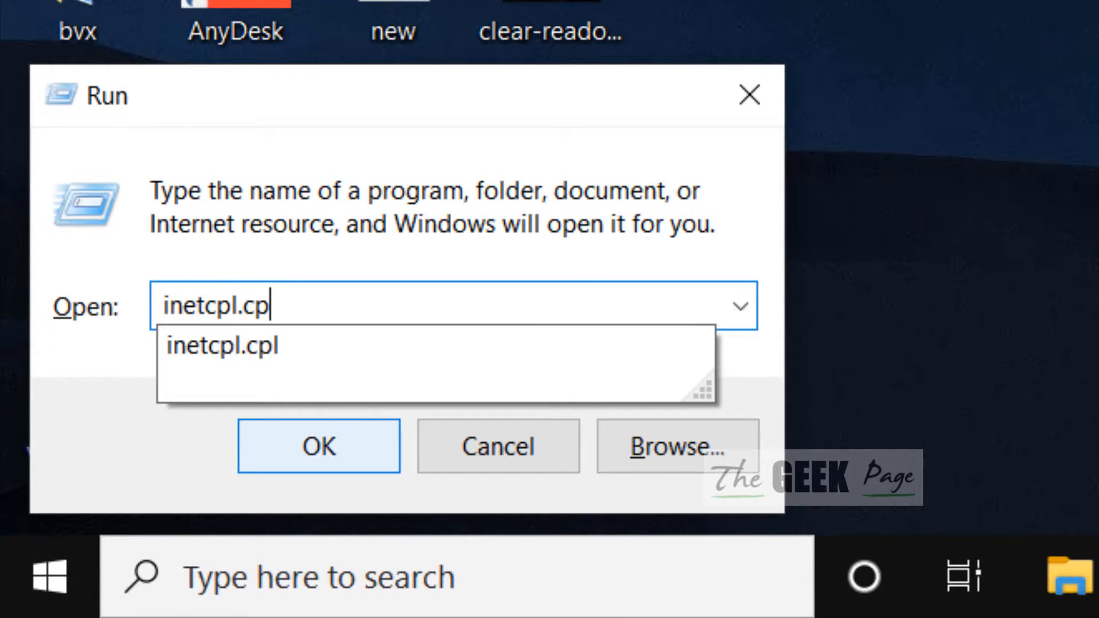
click(319, 461)
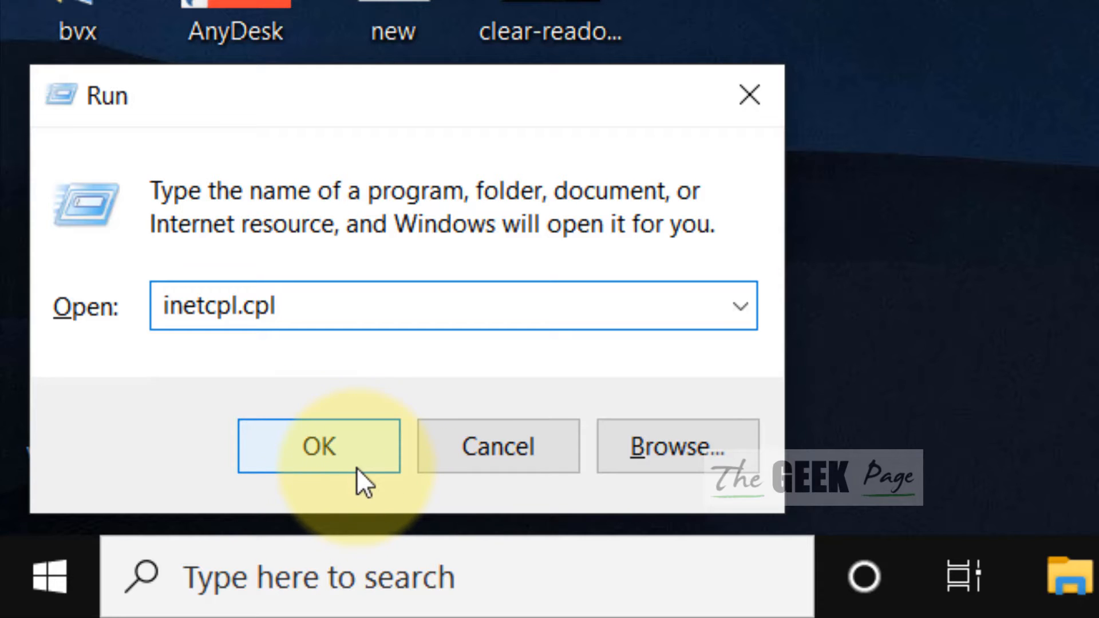
- Uncheck 'Automatically detect settings' in Internet Properties' LAN settings
click(318, 448)
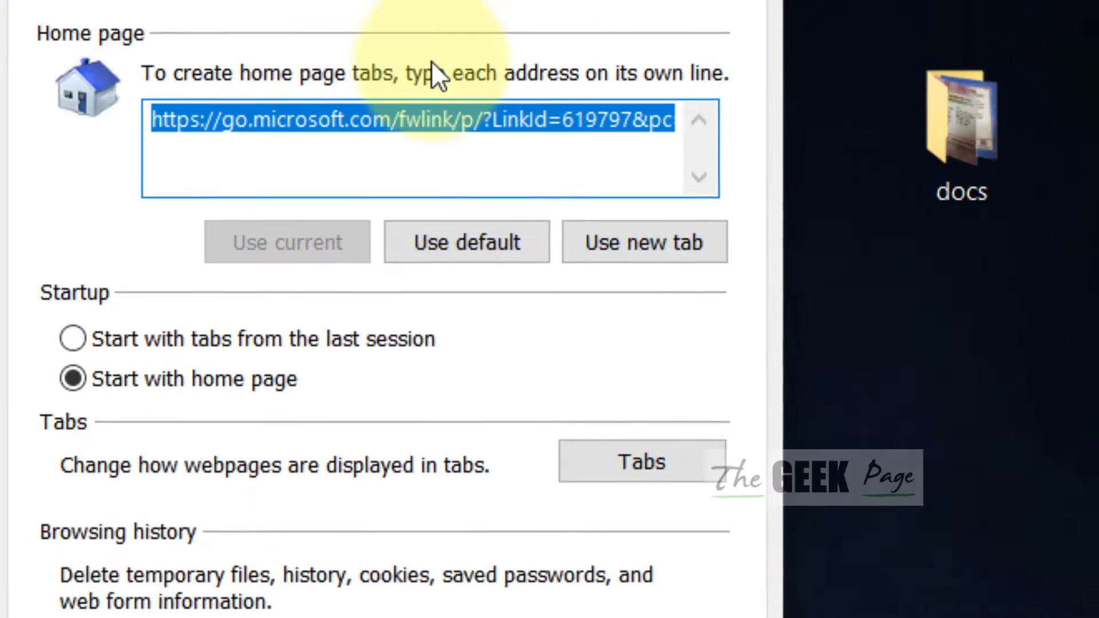
click(419, 56)
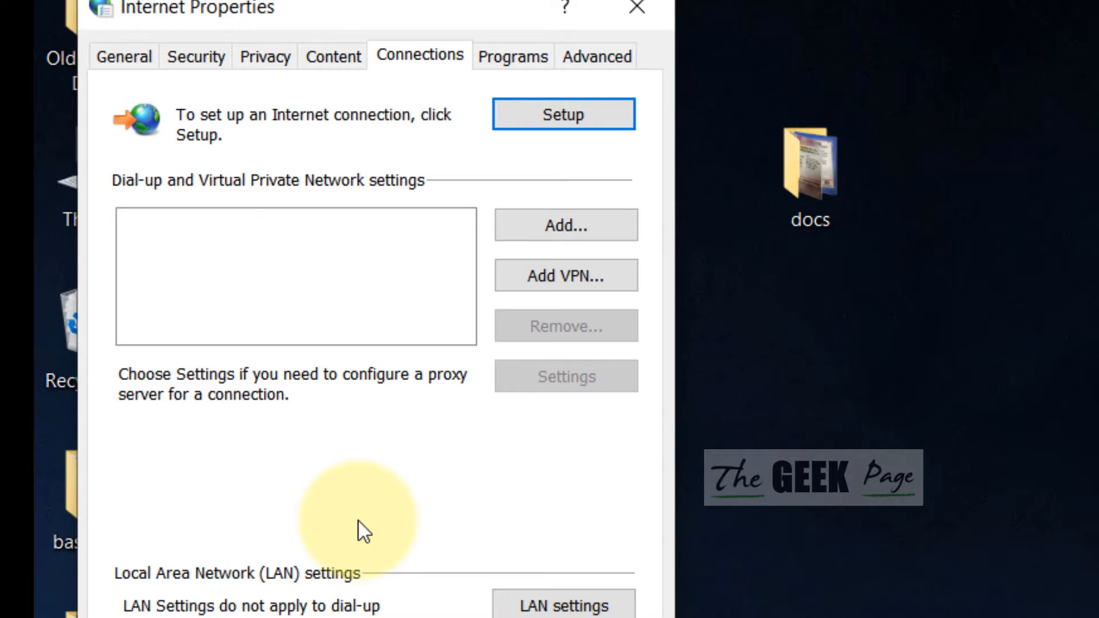
click(554, 616)
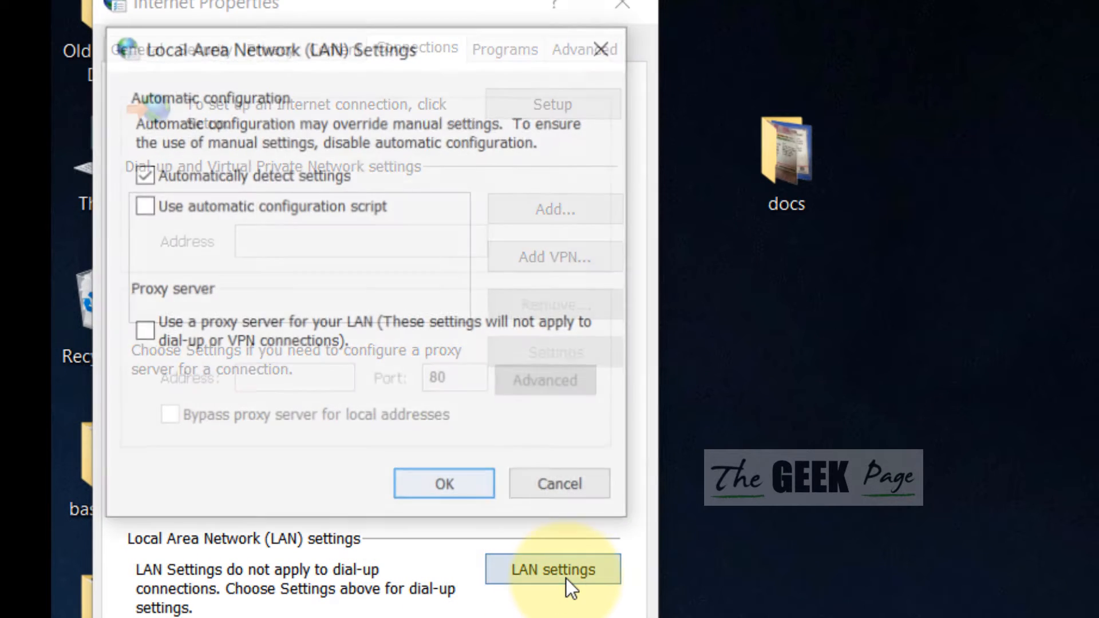
click(554, 570)
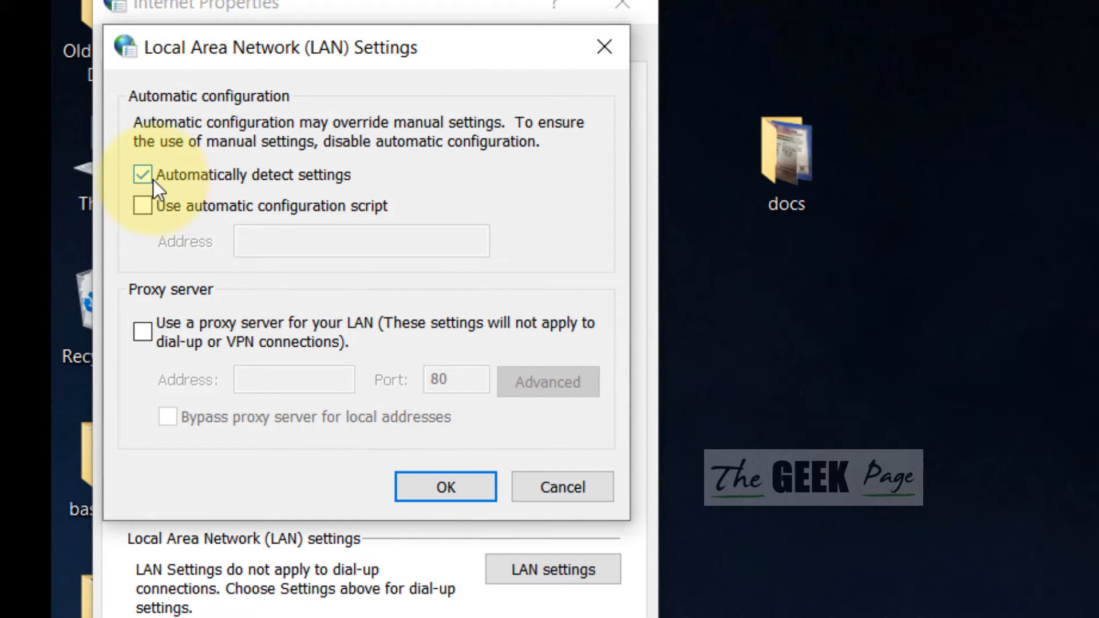
click(142, 175)
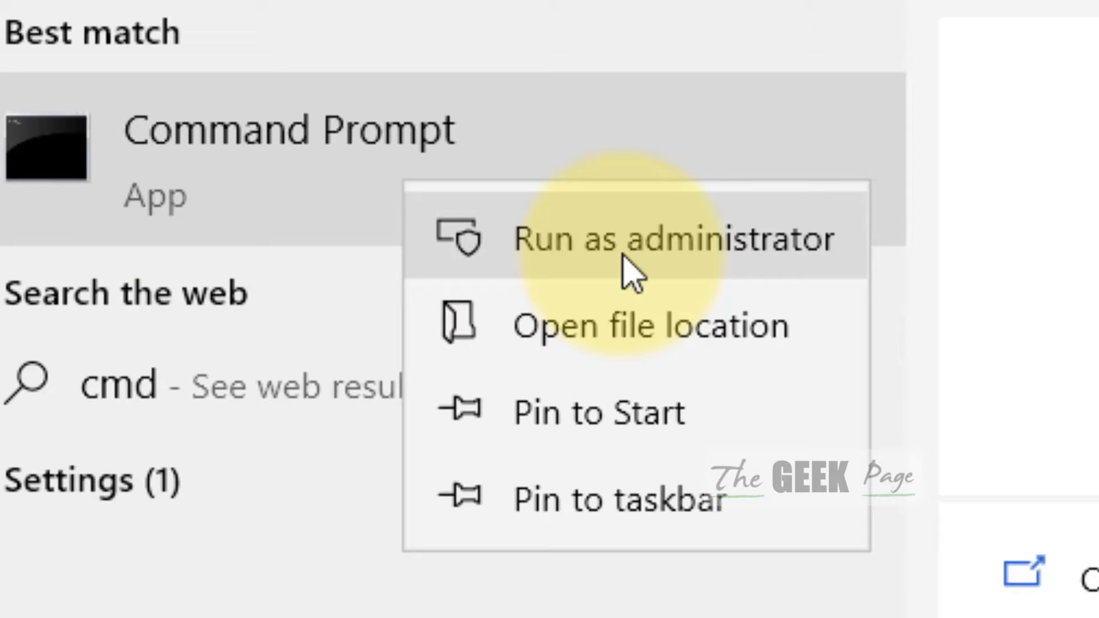
mouse_move(887, 310)
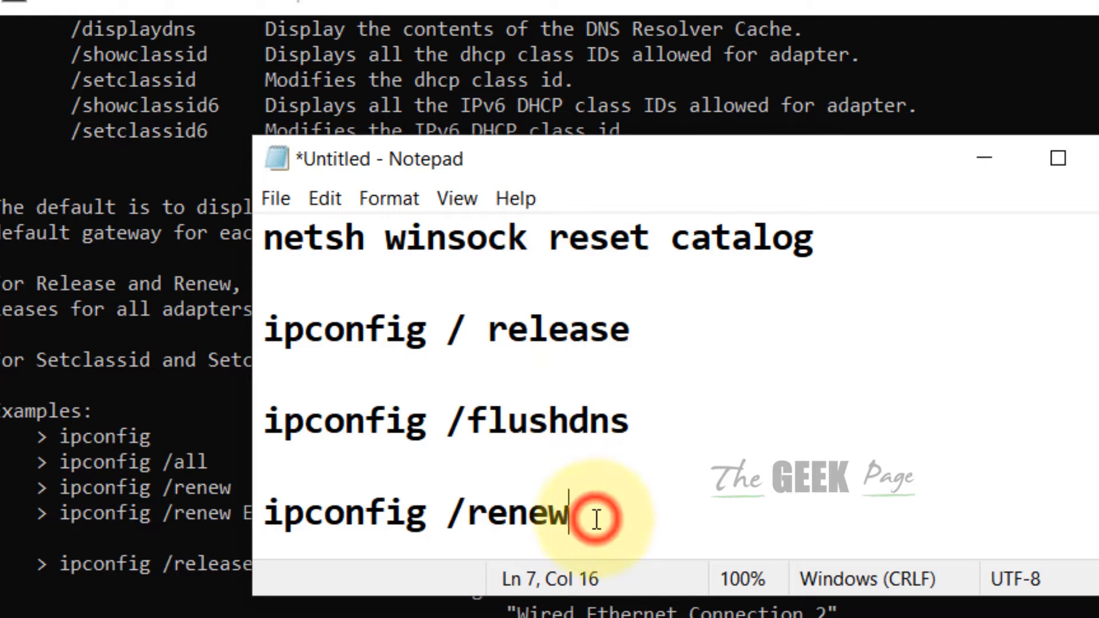
- Select all four reset commands in Notepad and close Command Prompt
key(ctrl+a)
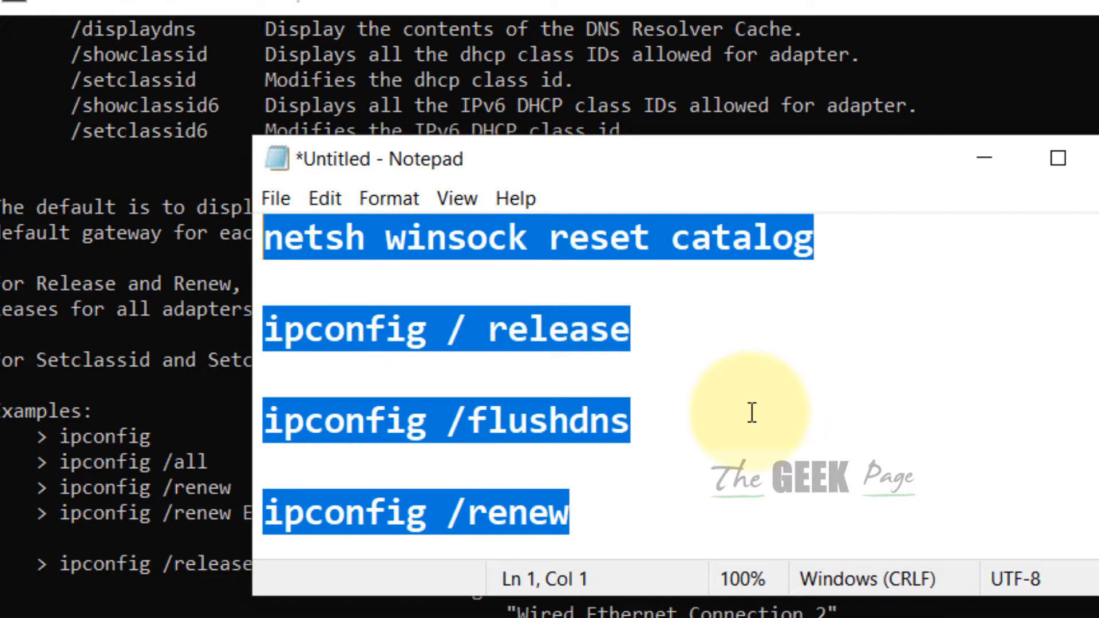
mouse_move(1002, 222)
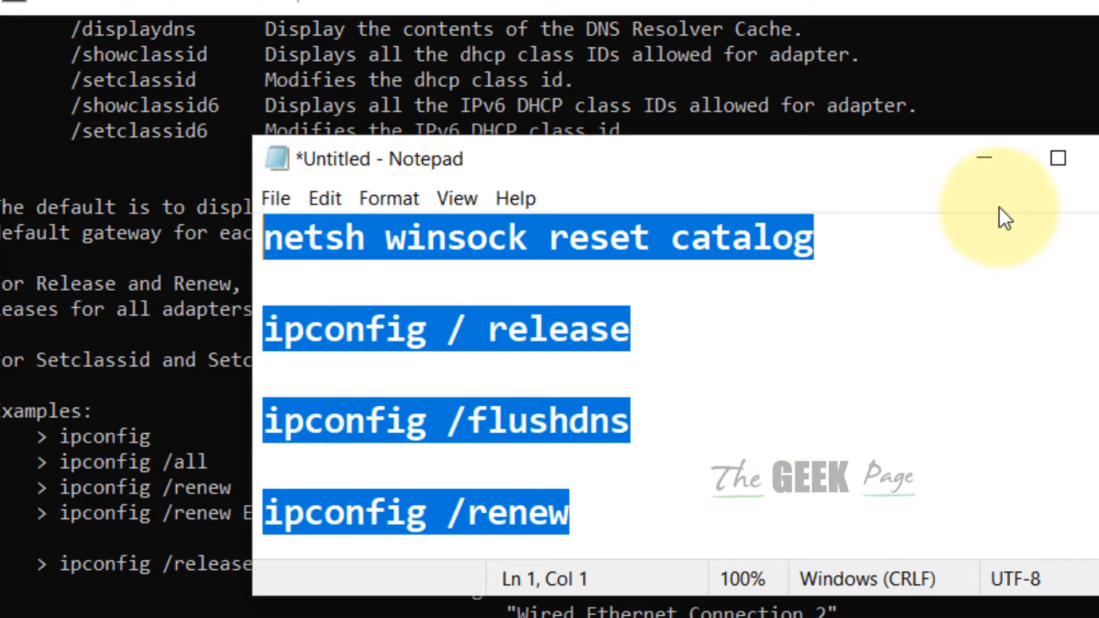
mouse_move(990, 172)
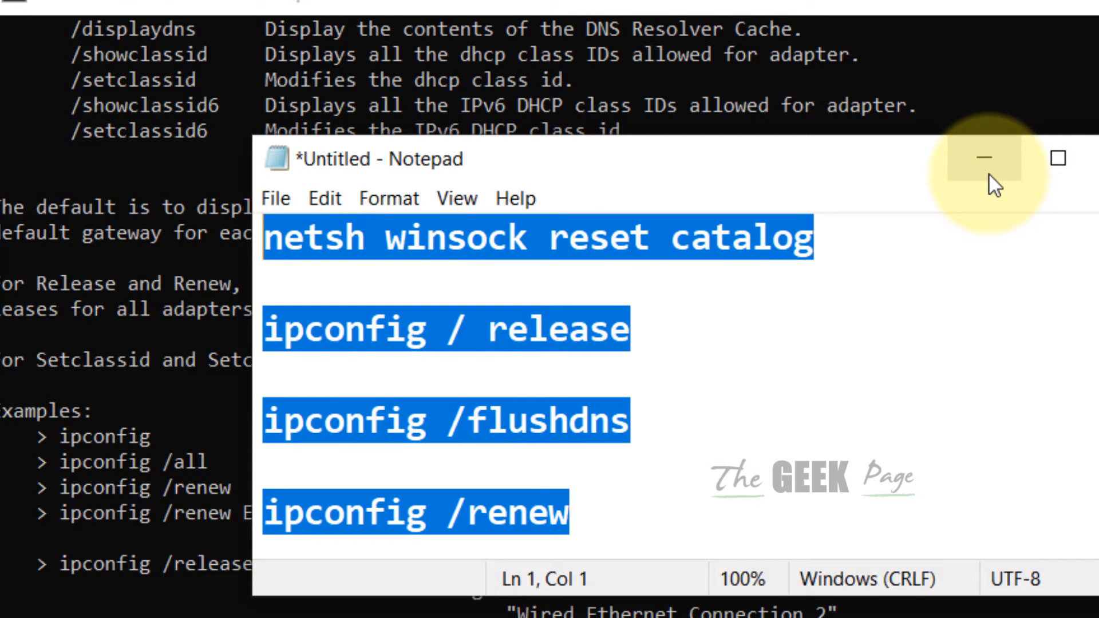
mouse_move(994, 186)
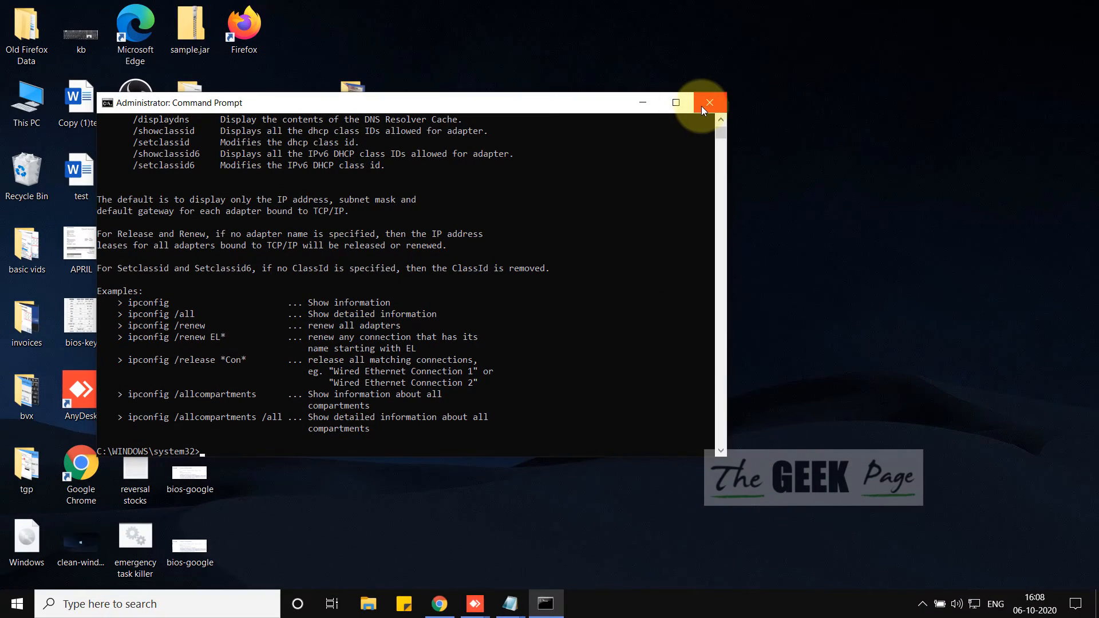
mouse_move(710, 104)
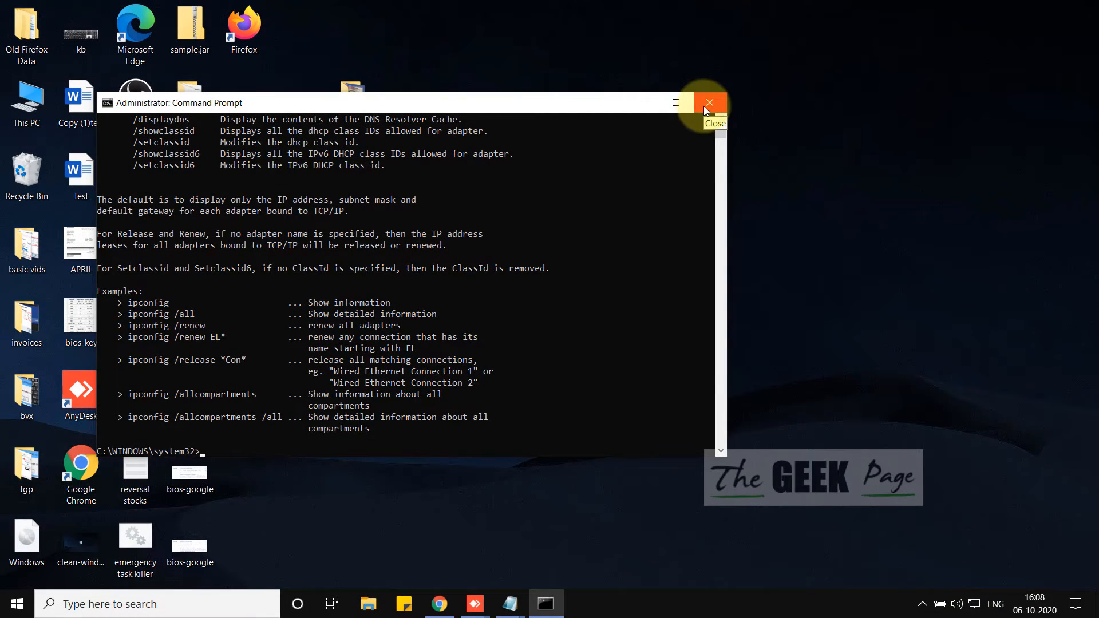
click(710, 103)
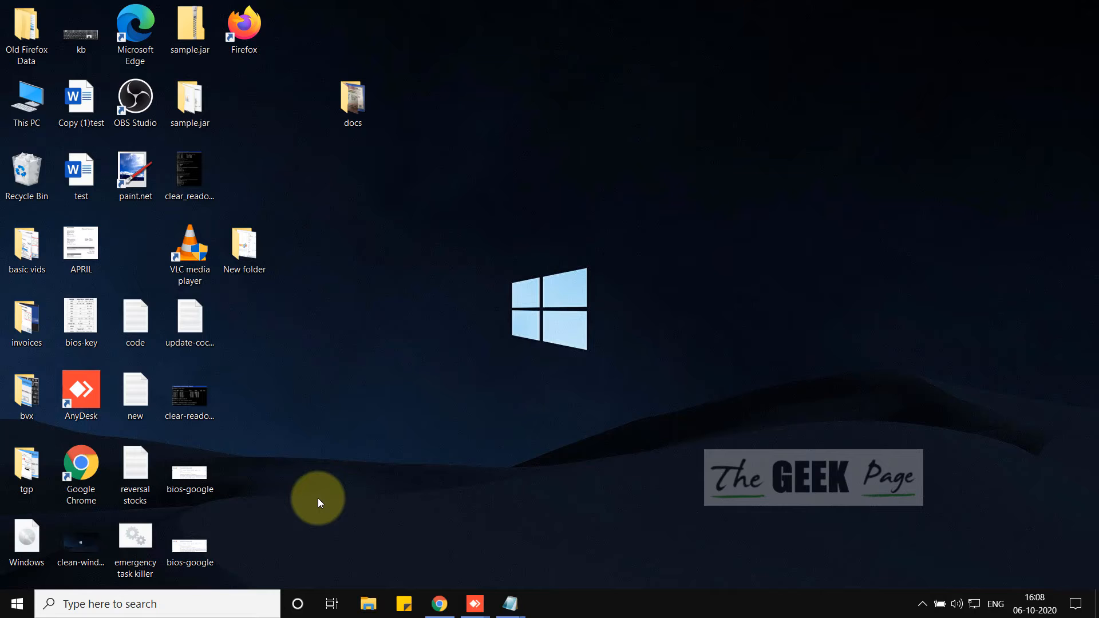
- Launch ncpa.cpl from the Run dialog to show Network Connections
key(Win+r)
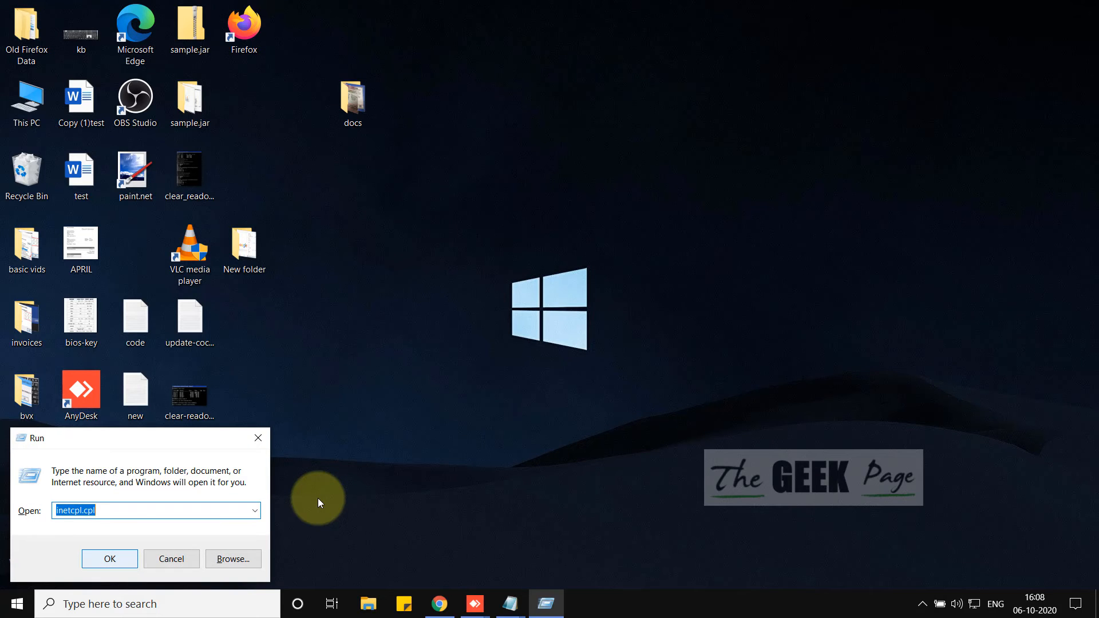
text(ncpa)
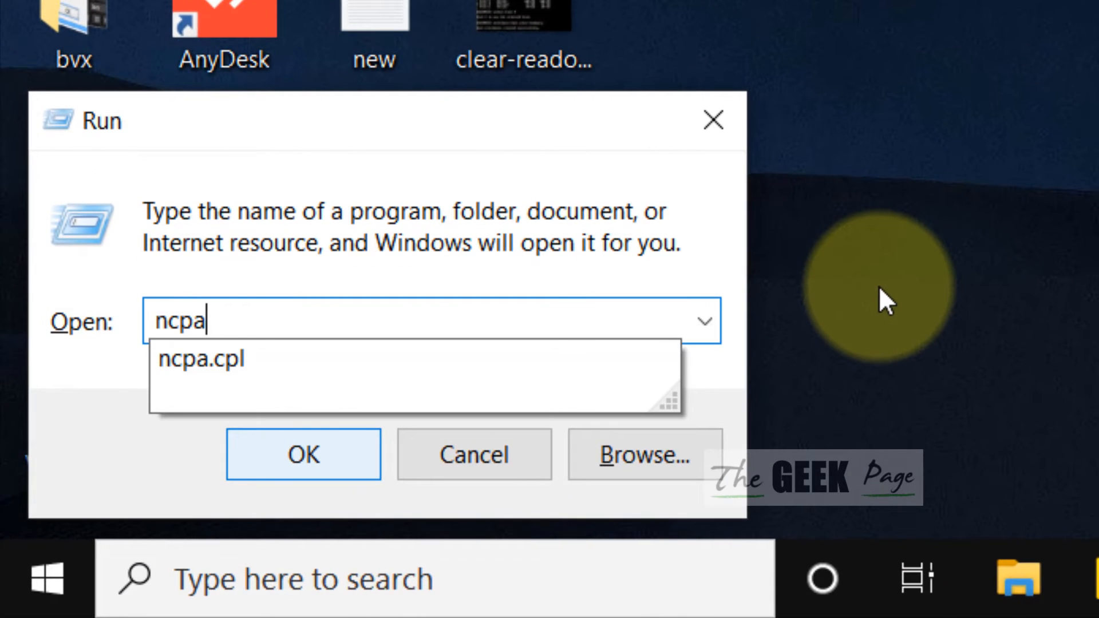
click(304, 454)
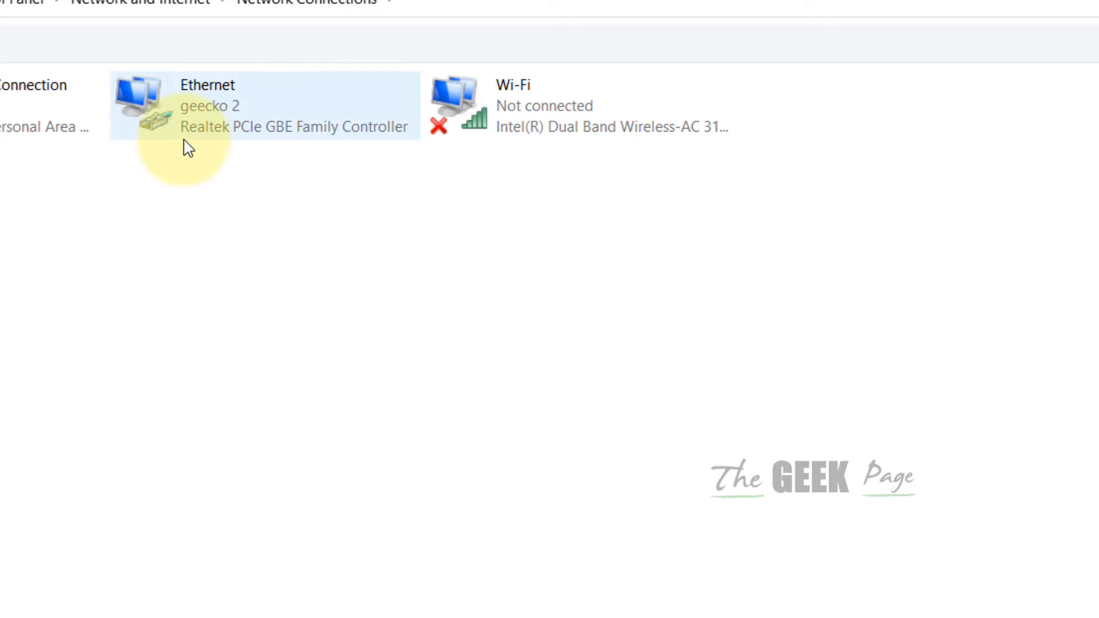
- Open the Ethernet adapter's Internet Protocol Version 4 (TCP/IPv4) properties
right_click(187, 114)
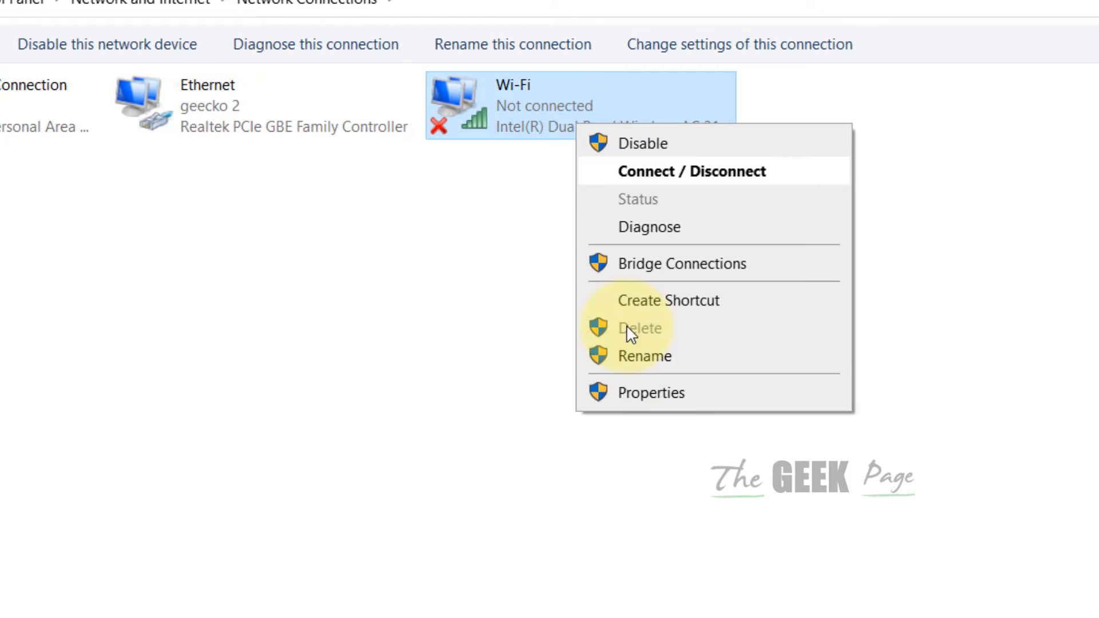
right_click(207, 103)
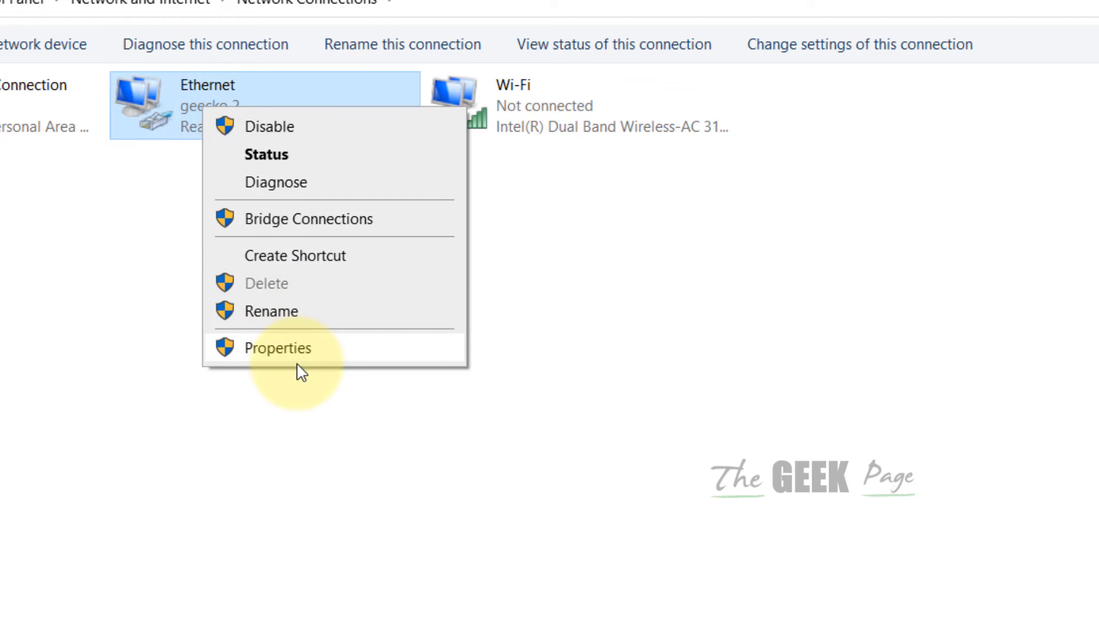
click(281, 347)
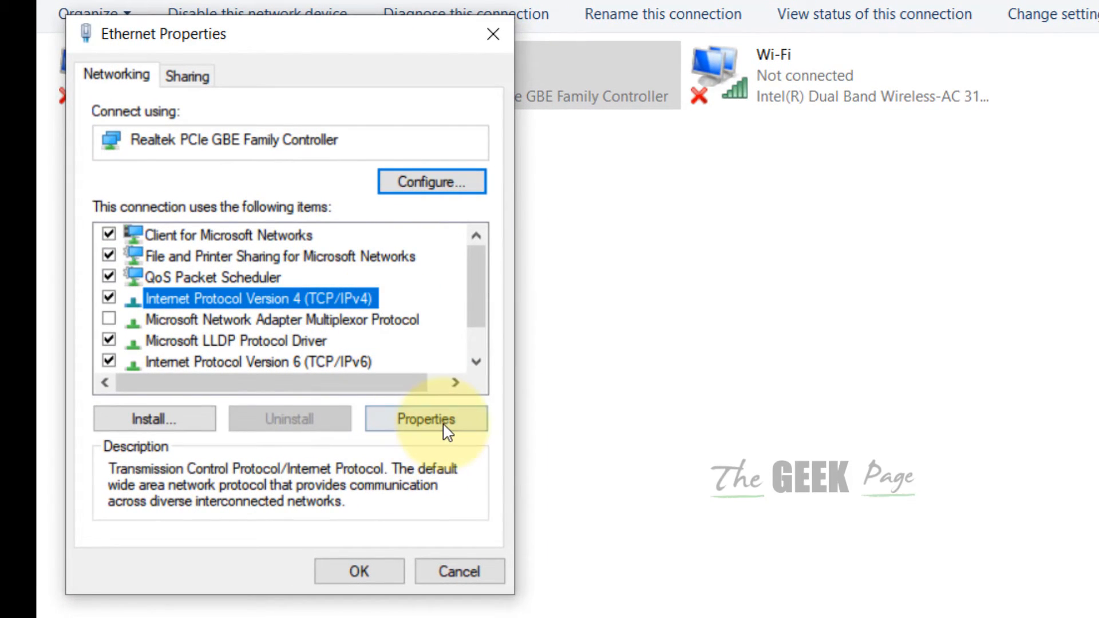
click(427, 419)
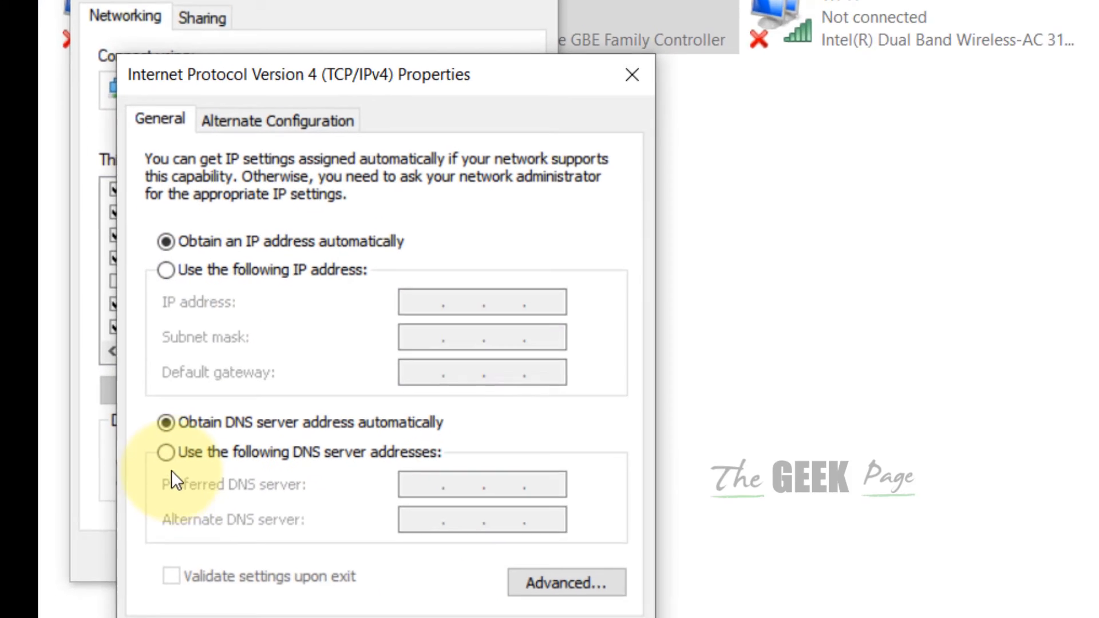
- Use manual DNS servers 8.8.8.8 and 8.8.4.4 for Ethernet IPv4 and save
click(166, 452)
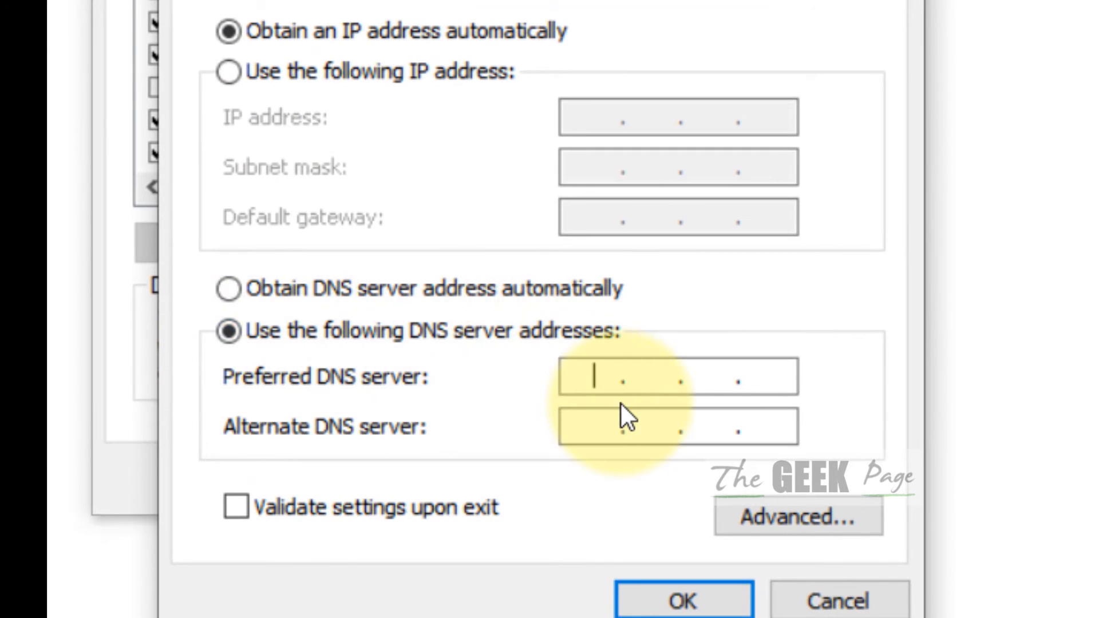
text(8)
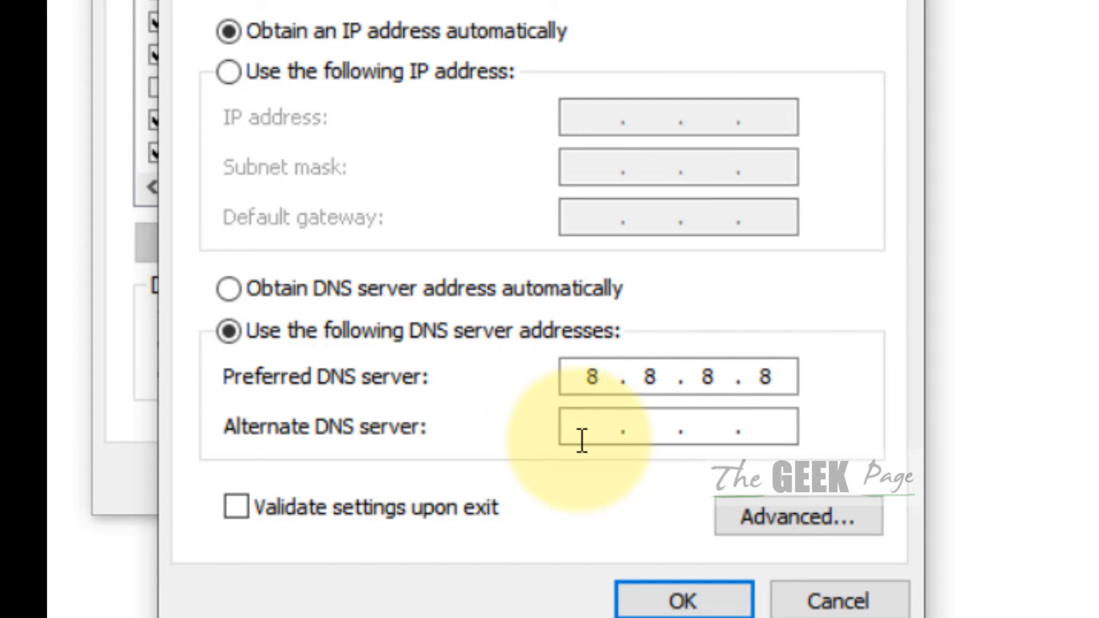
text(8.8.4.)
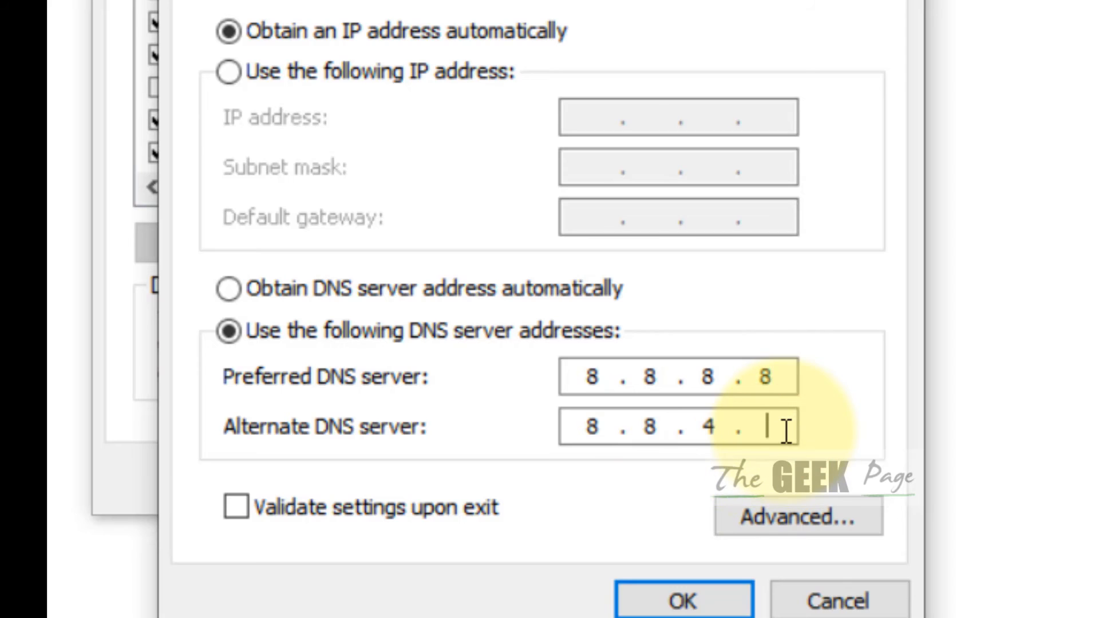
text(4)
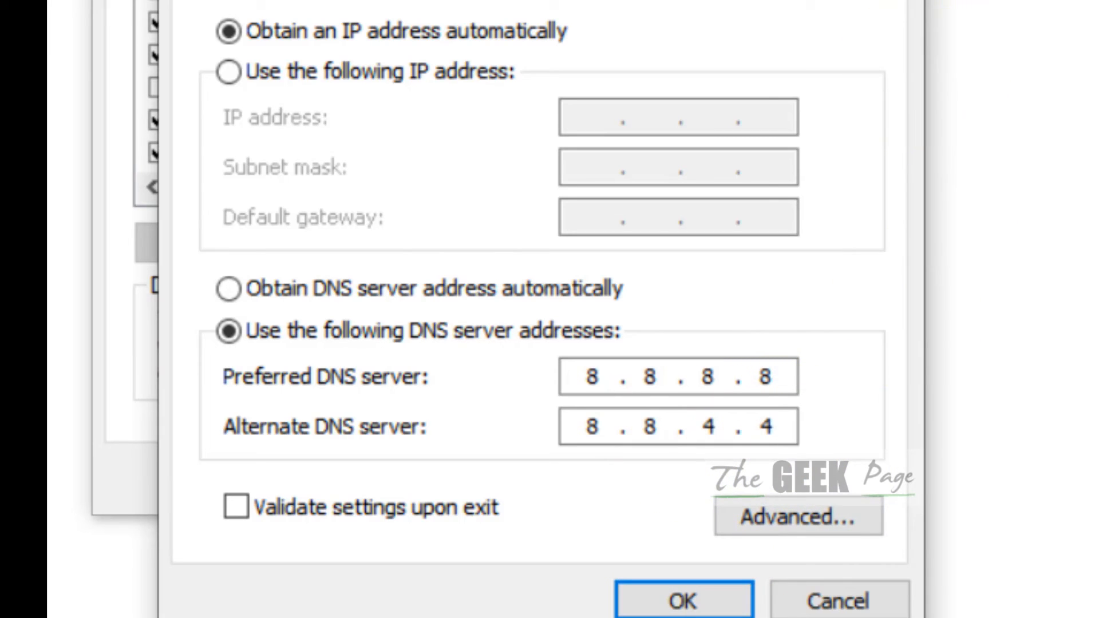
click(685, 600)
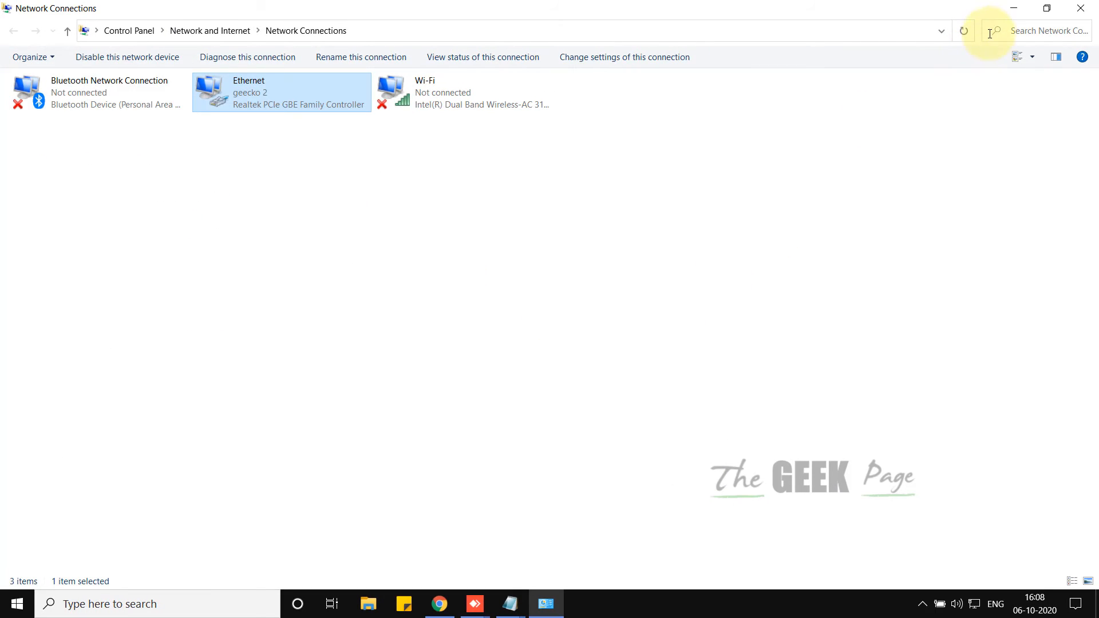
click(838, 166)
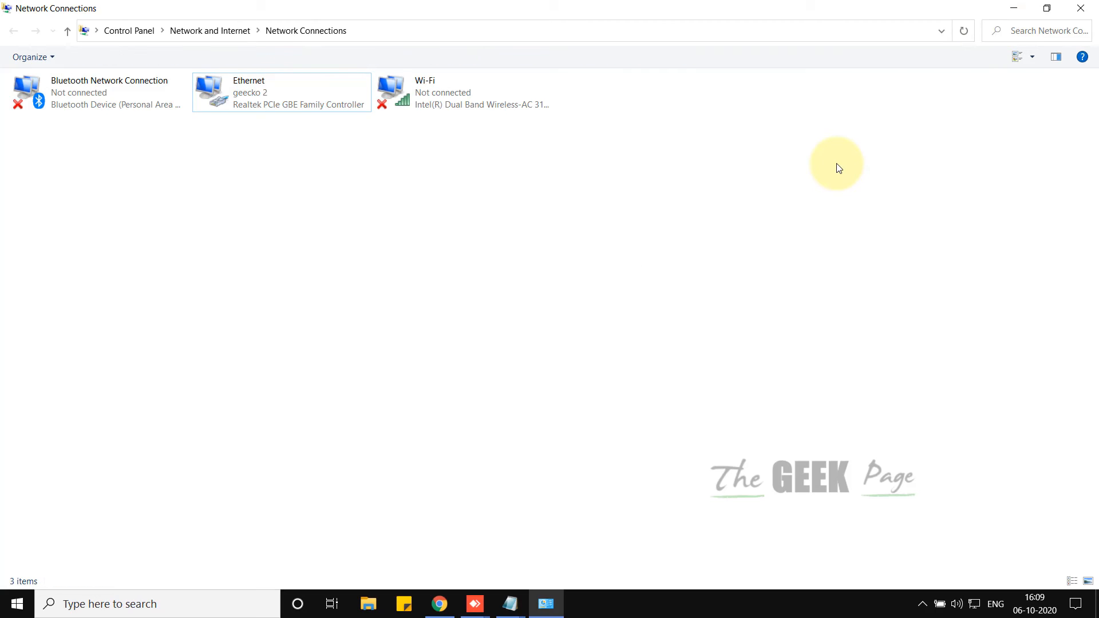